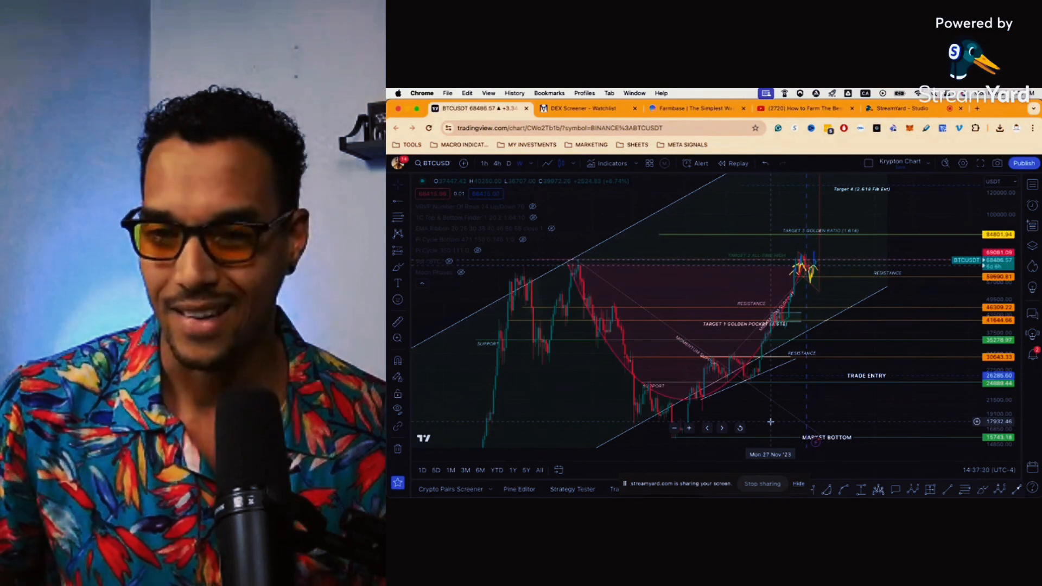
pyautogui.moveTo(904, 334)
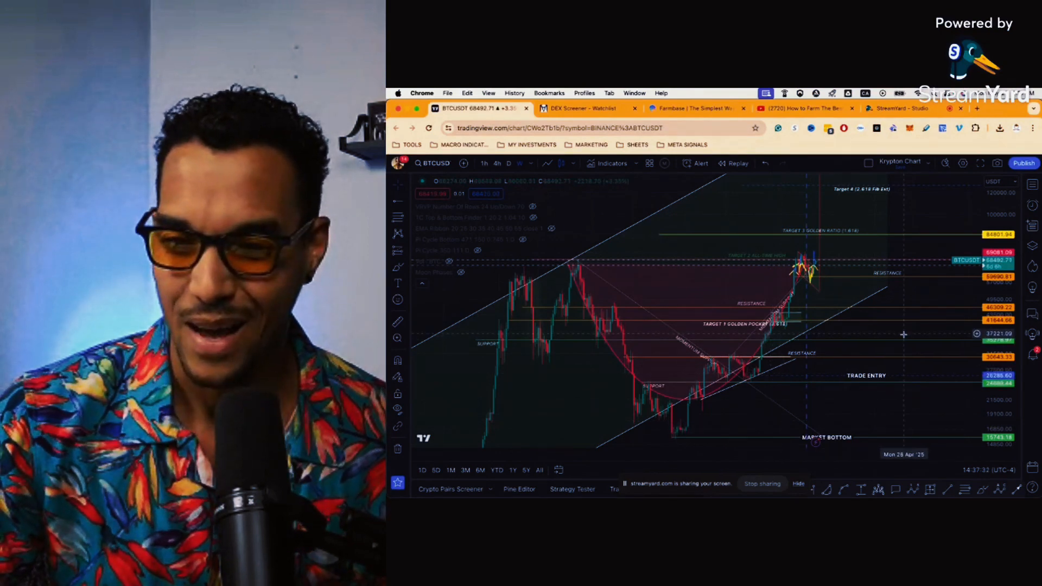